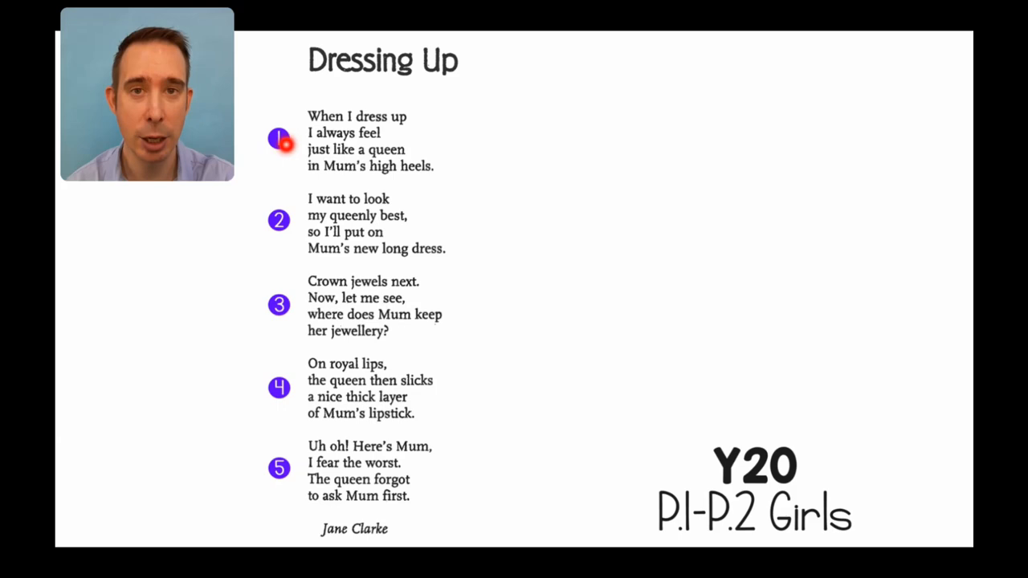
mouse_move(325, 151)
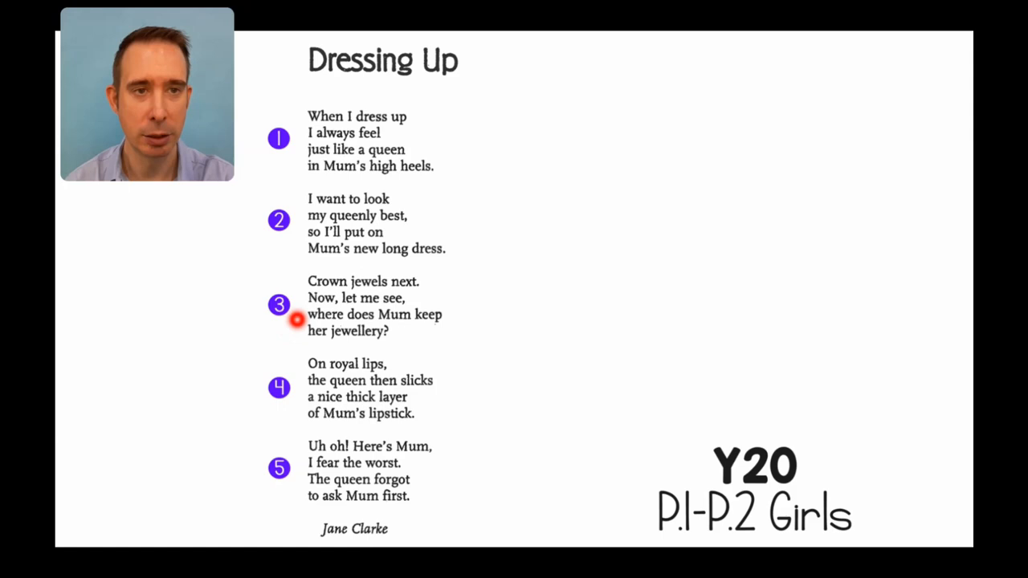
mouse_move(286, 380)
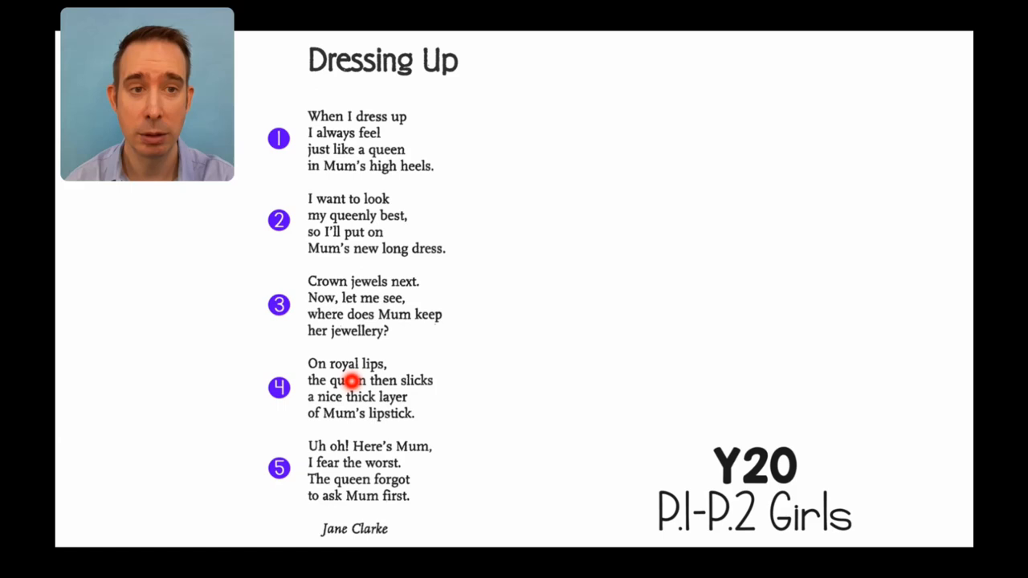
mouse_move(322, 379)
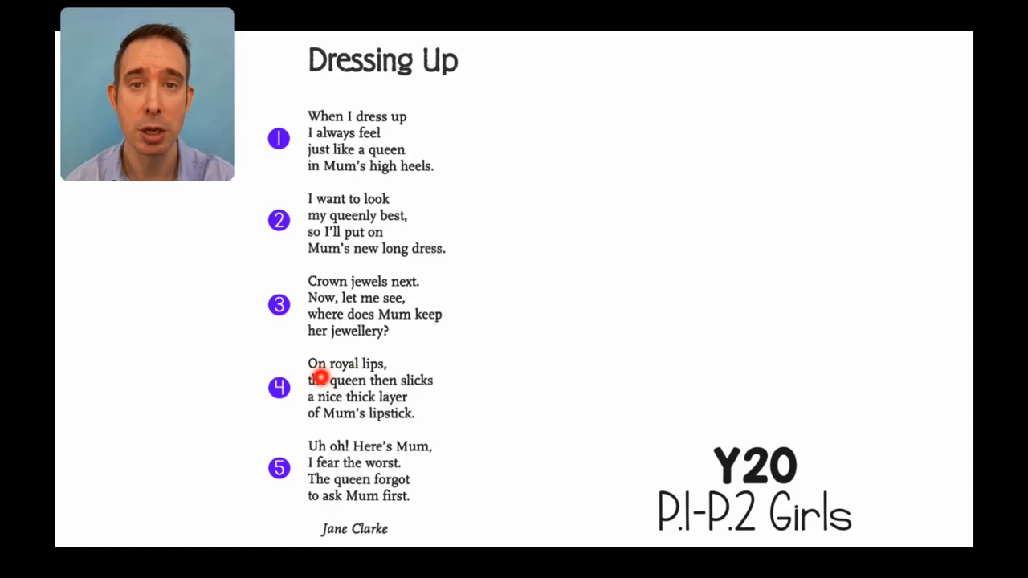
mouse_move(411, 399)
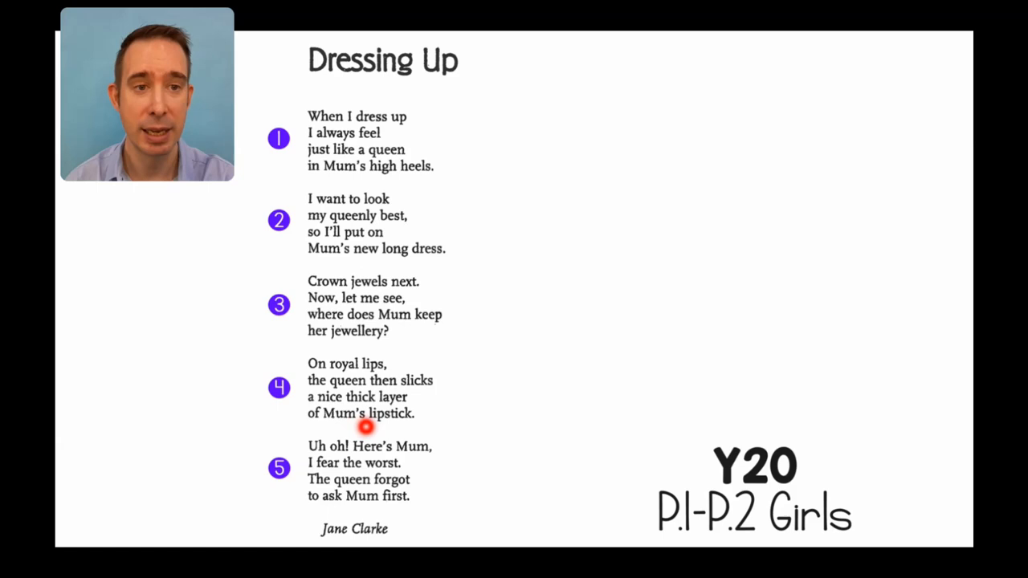
mouse_move(292, 458)
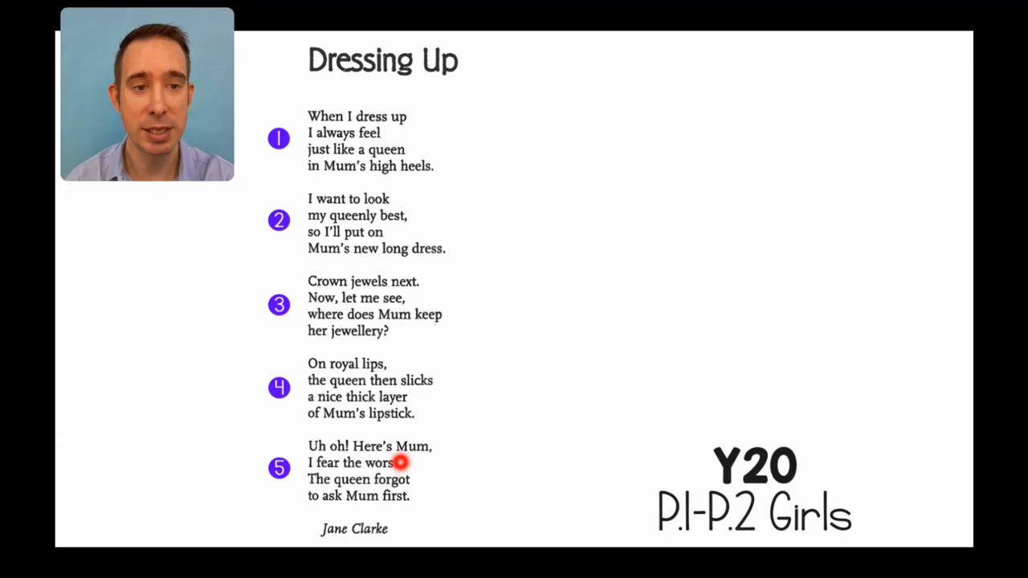
mouse_move(419, 492)
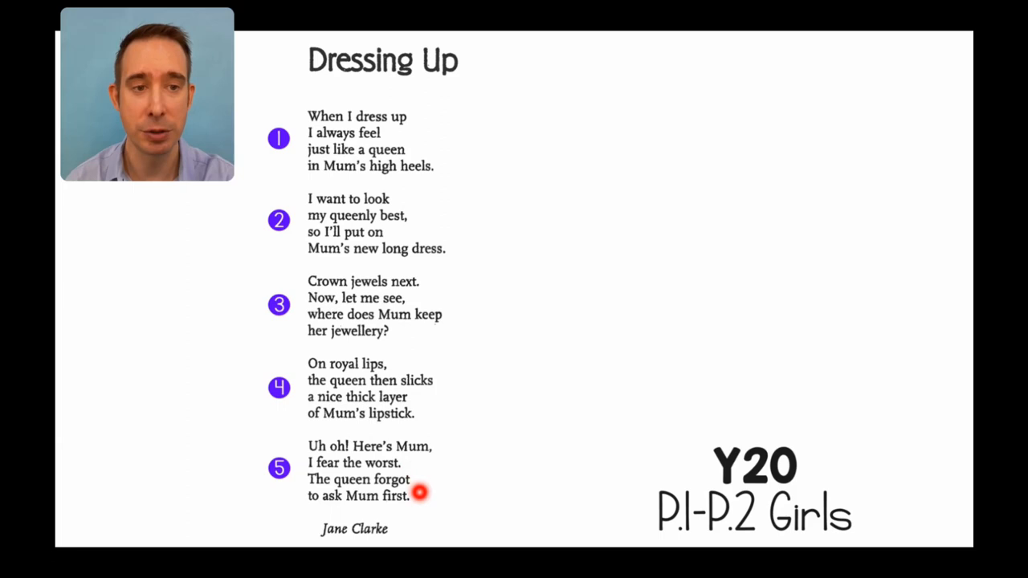